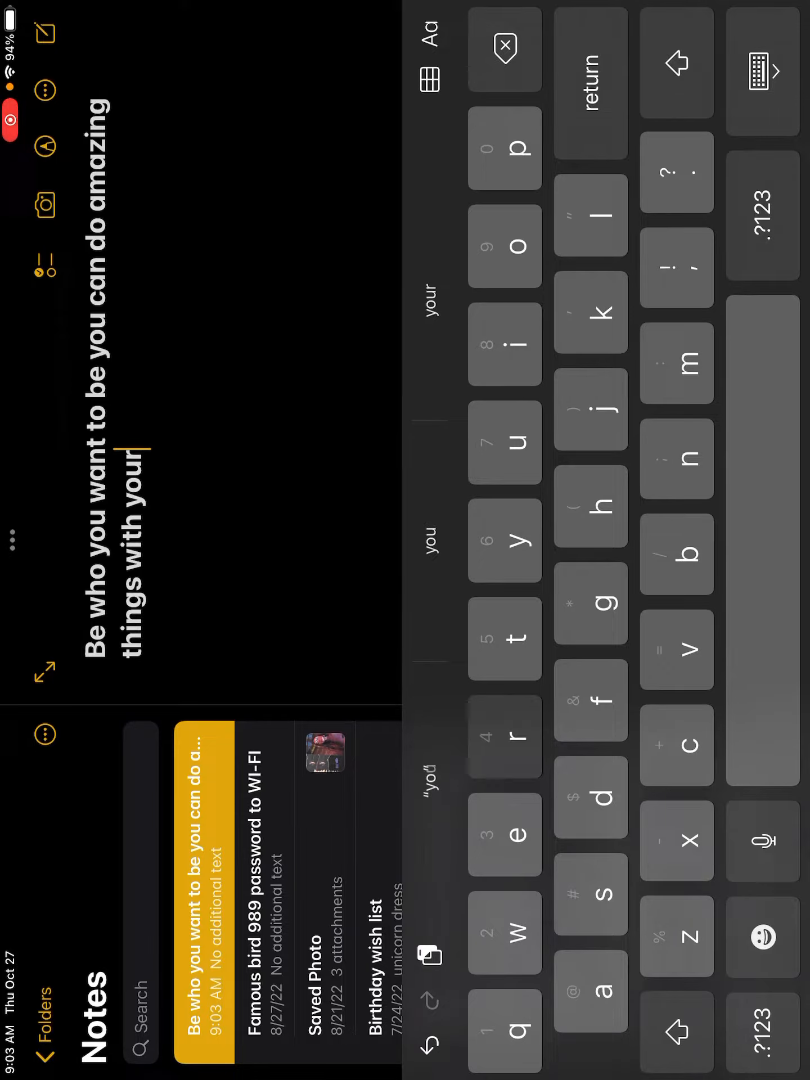
# Continue the note with "family but also with your friends"
pyautogui.write('family b')
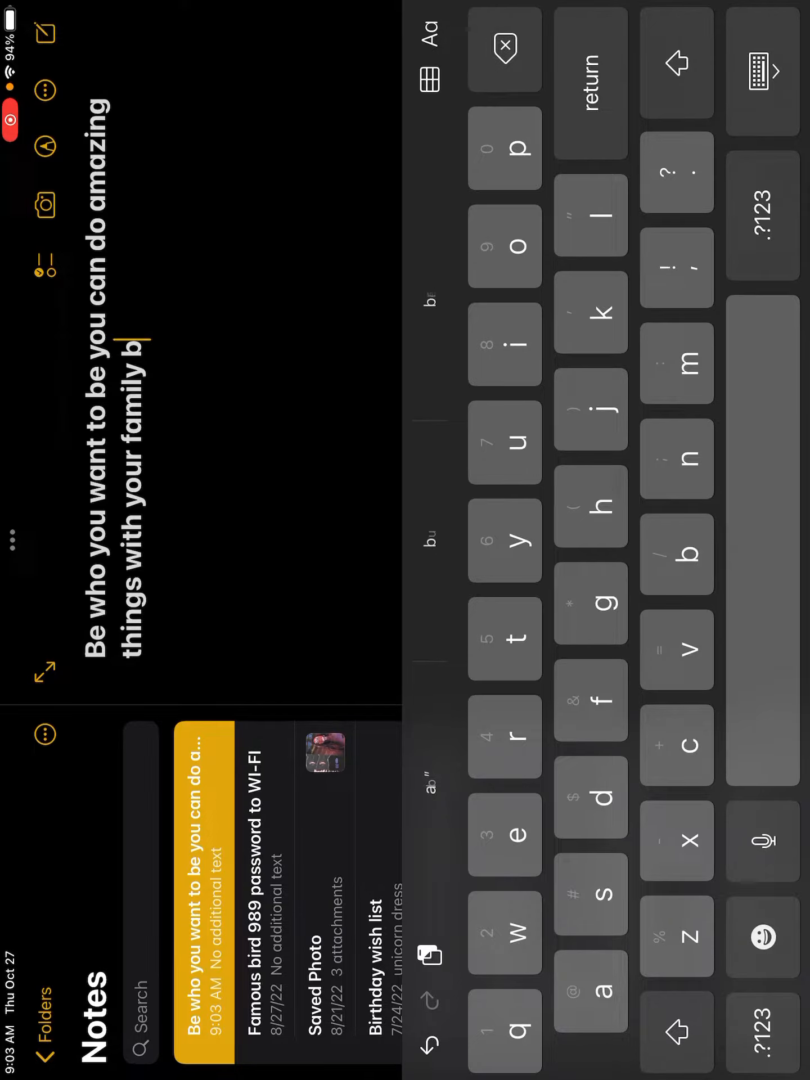
pyautogui.write('ut also with your f')
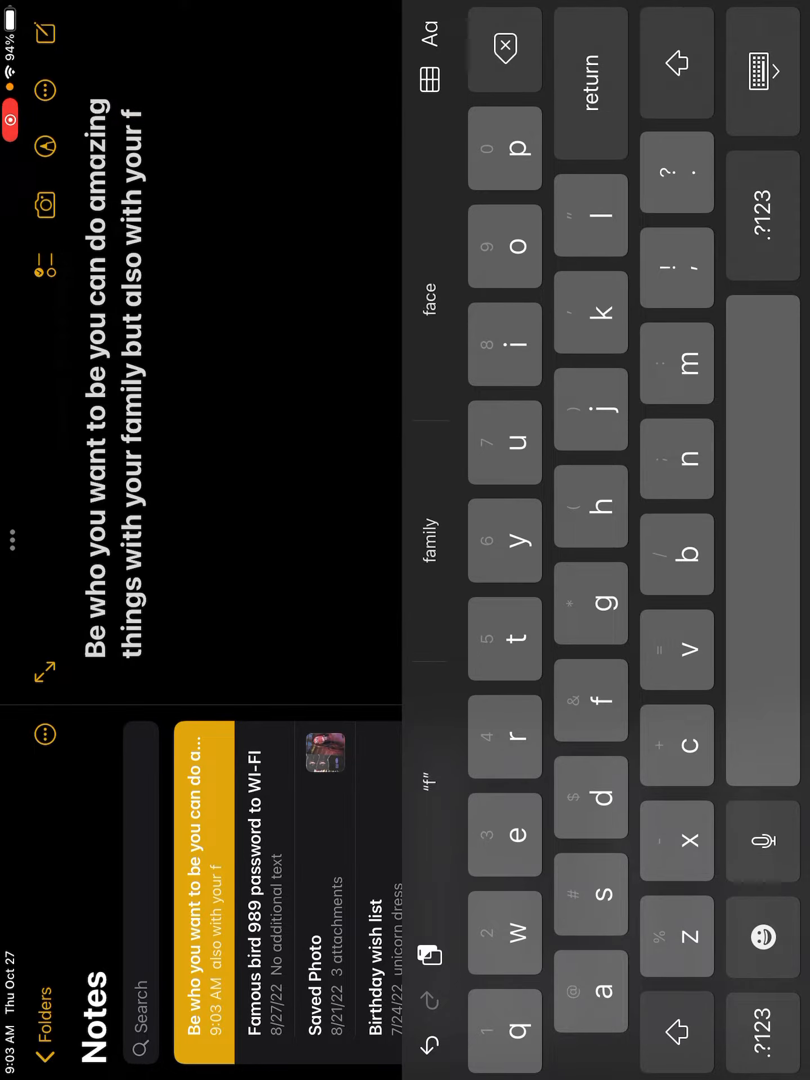
pyautogui.write('irends')
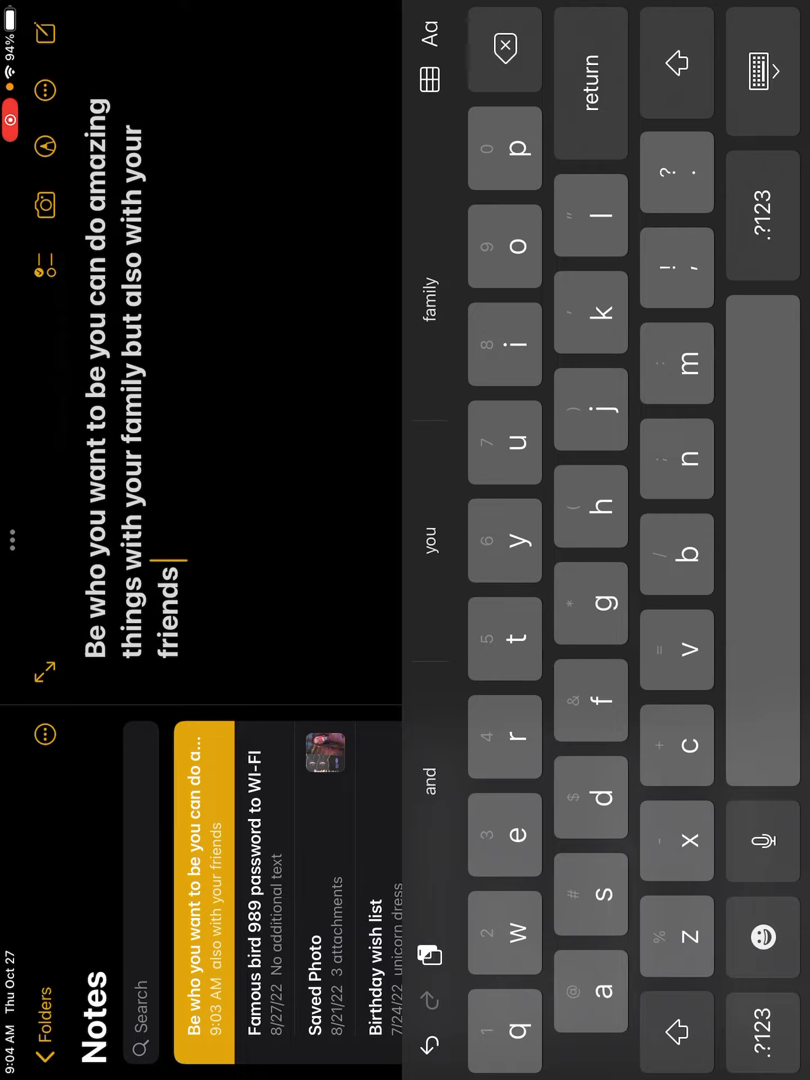
# Add "don't be a bully and be who you want to be" to finish the note
pyautogui.click(590, 798)
pyautogui.write(' don’t be a bully and be')
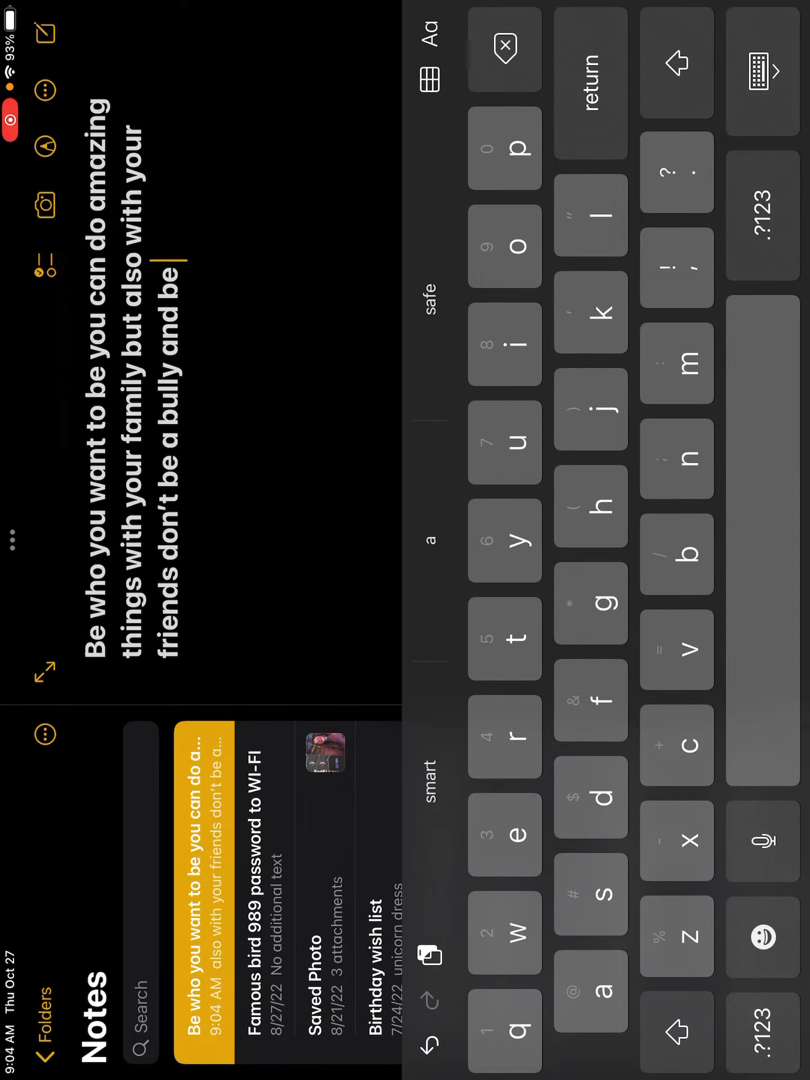
pyautogui.write('who you want to')
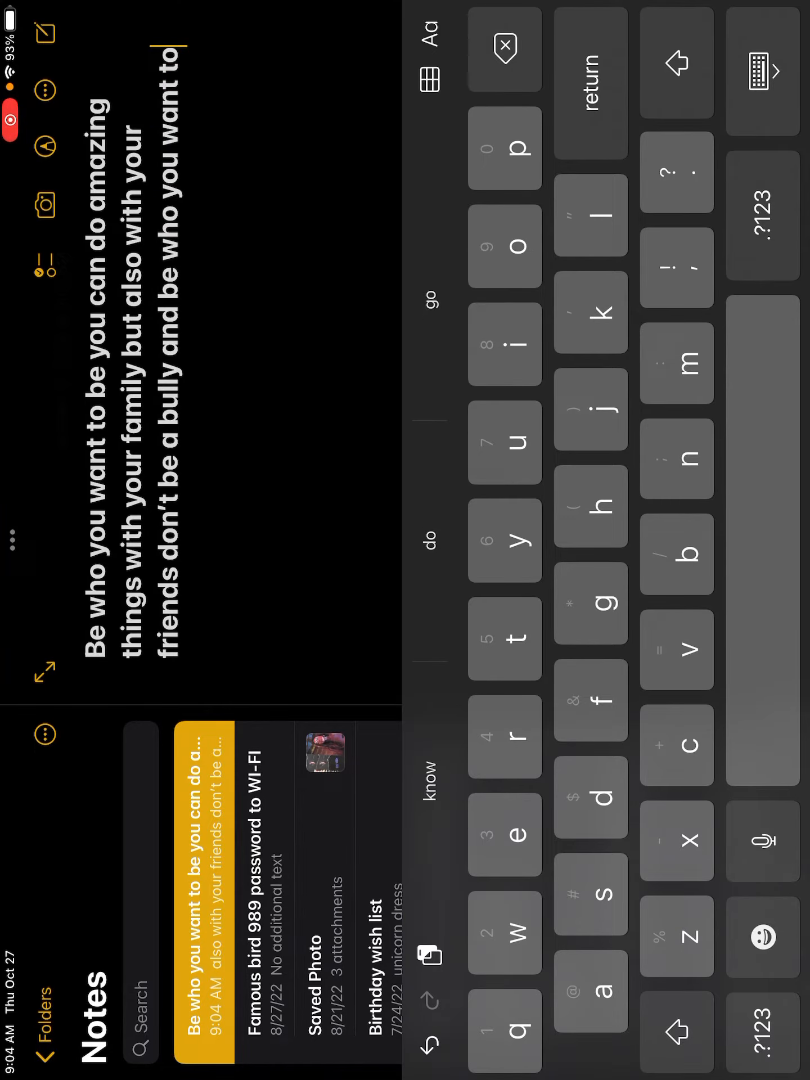
pyautogui.write('be')
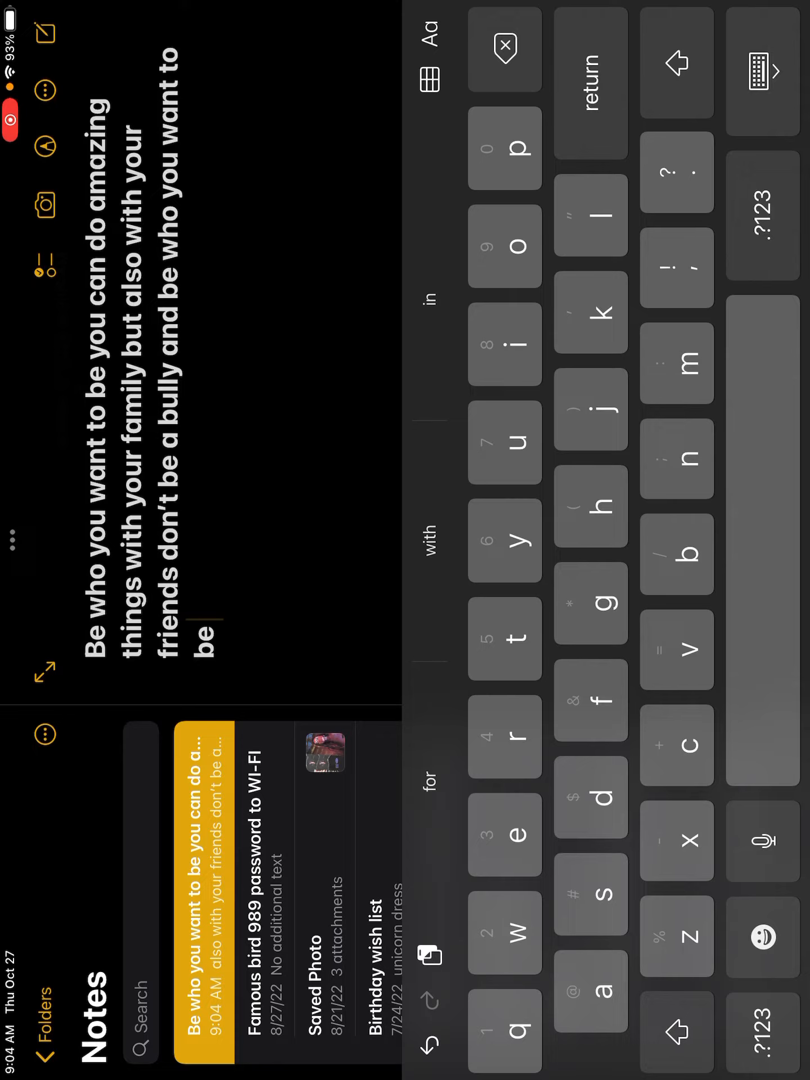